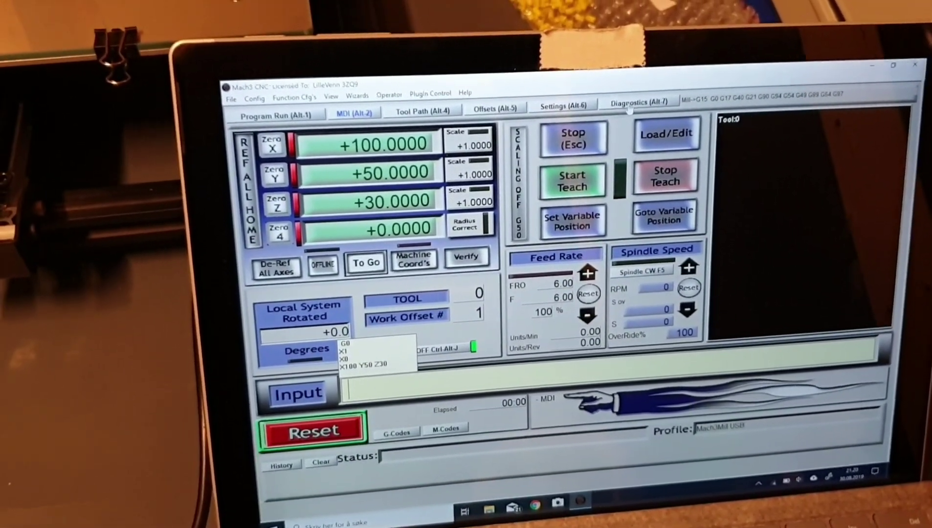
- Switch to the Diagnostics (Alt-7) tab to inspect input signal states and machine coordinates
left_click(640, 102)
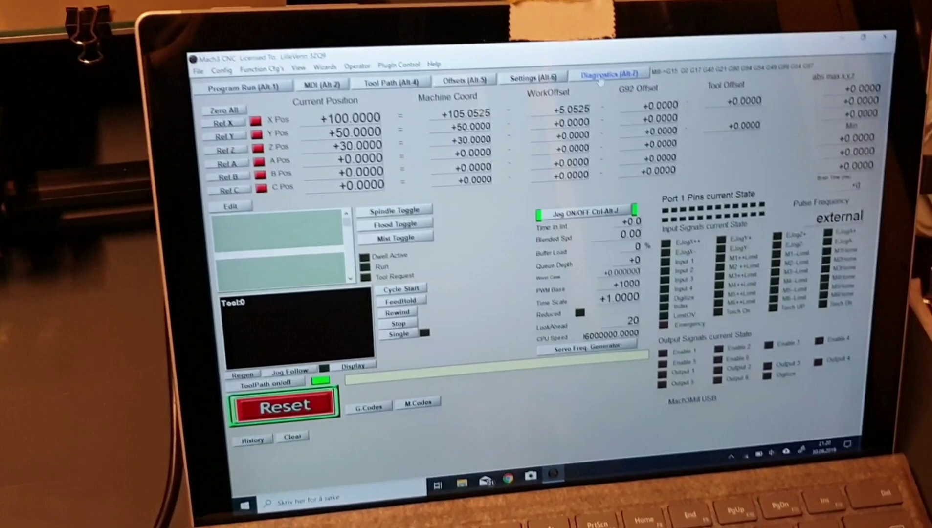